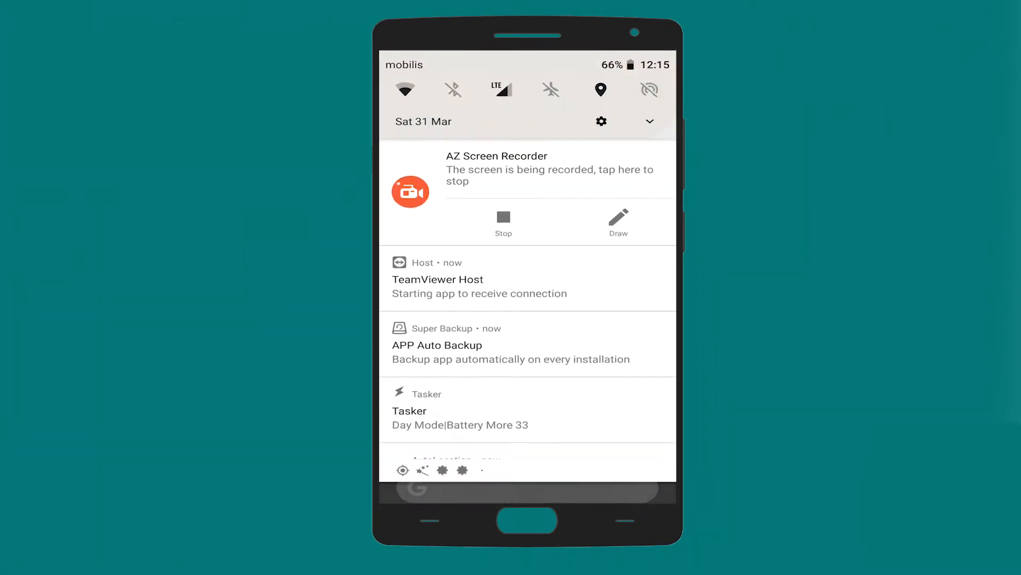
Scroll through the persistent notifications in the notification shade.
{"action": "scroll", "scroll_direction": "down", "scroll_amount": 3}
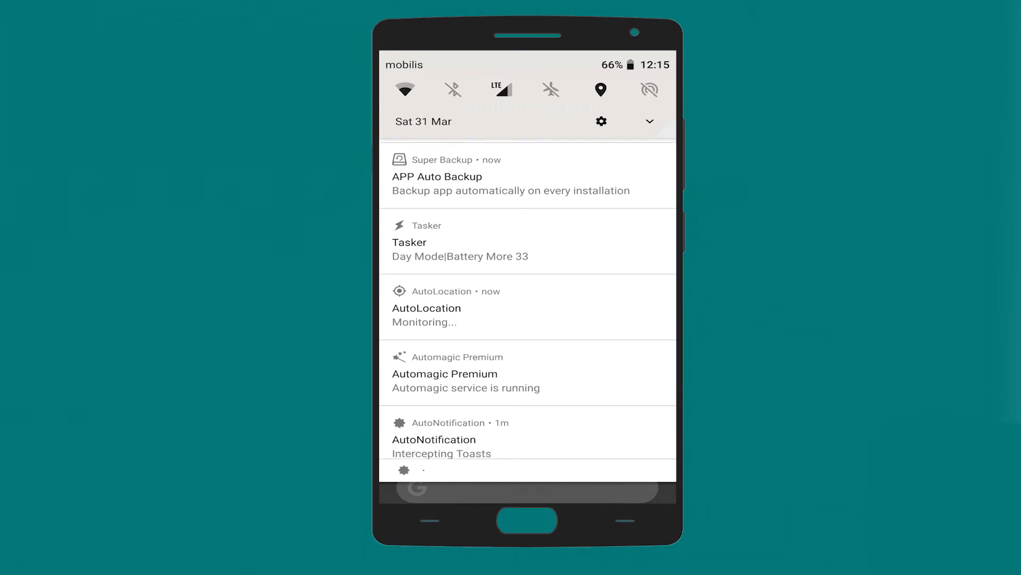
{"action": "scroll", "scroll_direction": "down", "scroll_amount": 3}
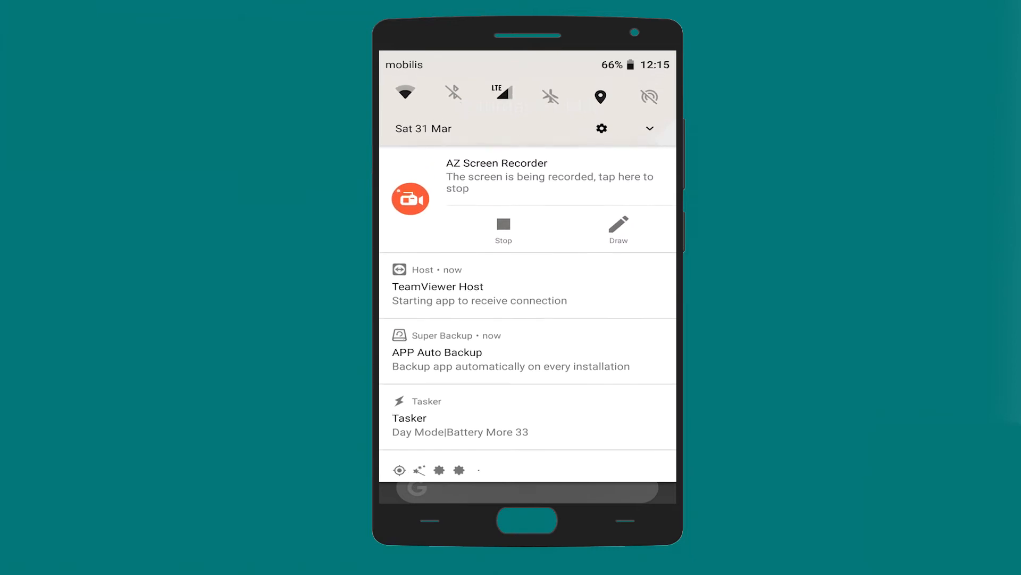
{"action": "scroll", "scroll_direction": "down", "scroll_amount": 3}
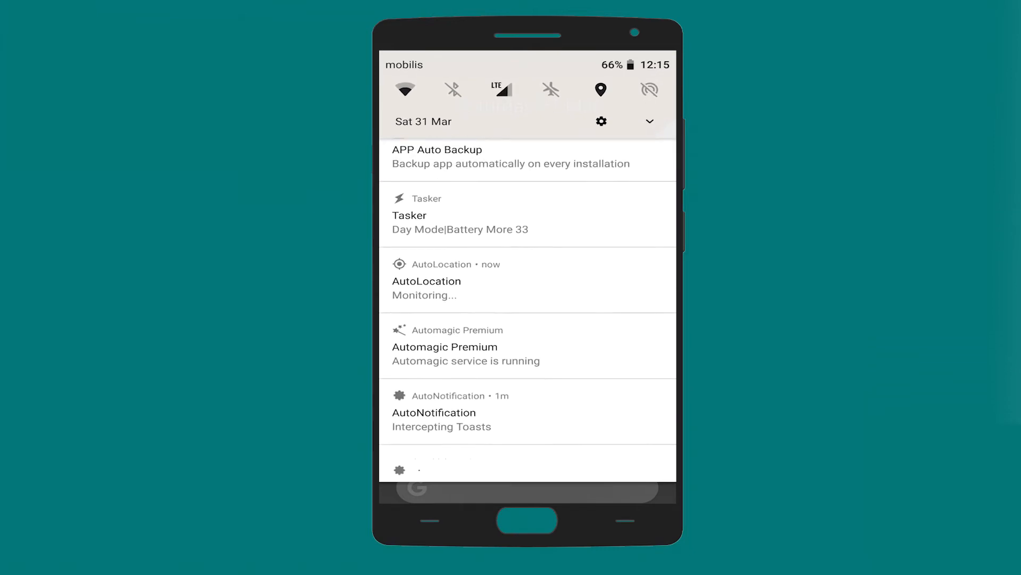
{"action": "scroll", "scroll_direction": "down", "scroll_amount": 3}
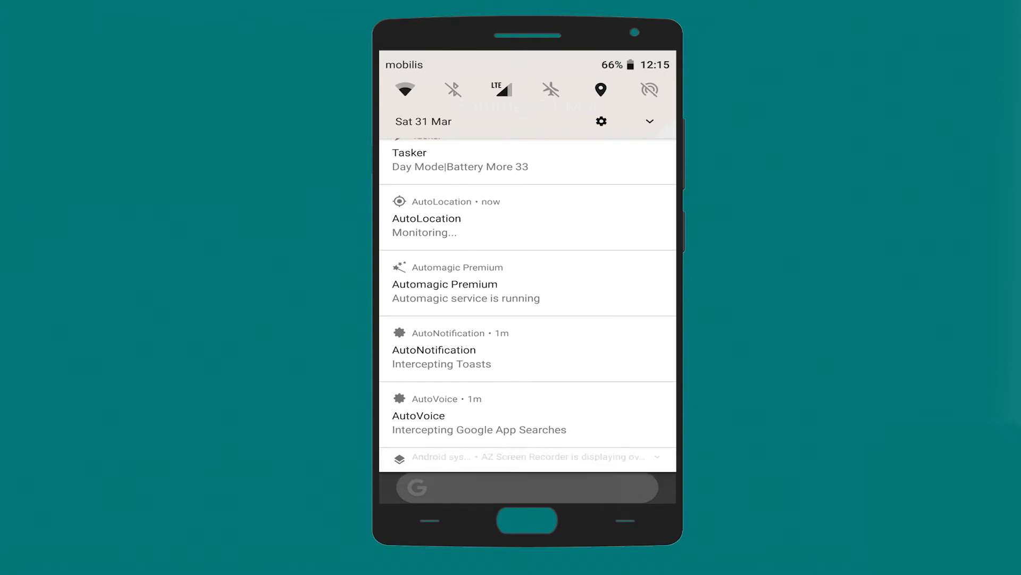
{"action": "scroll", "scroll_direction": "down", "scroll_amount": 3}
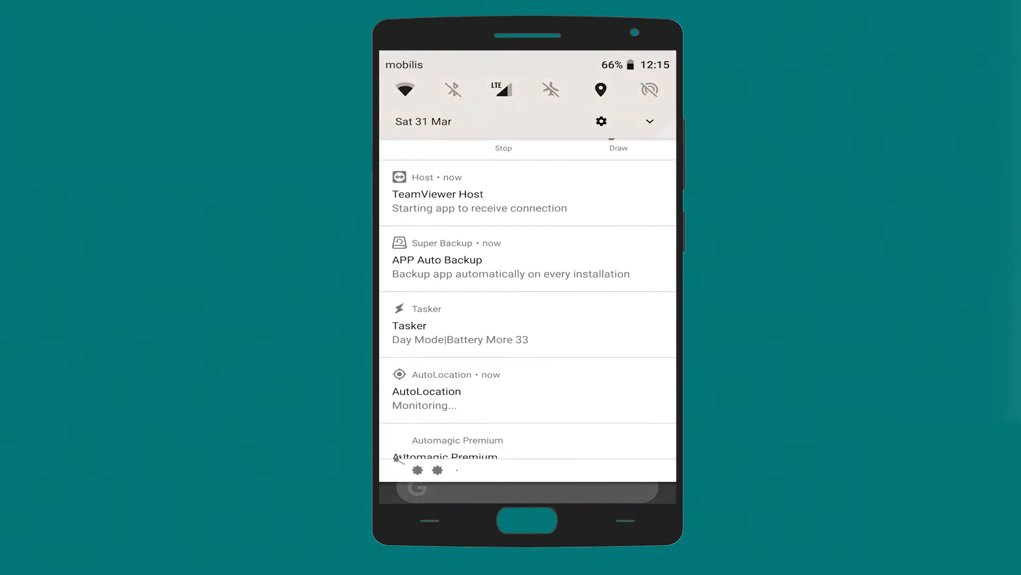
{"action": "scroll", "scroll_direction": "down", "scroll_amount": 3}
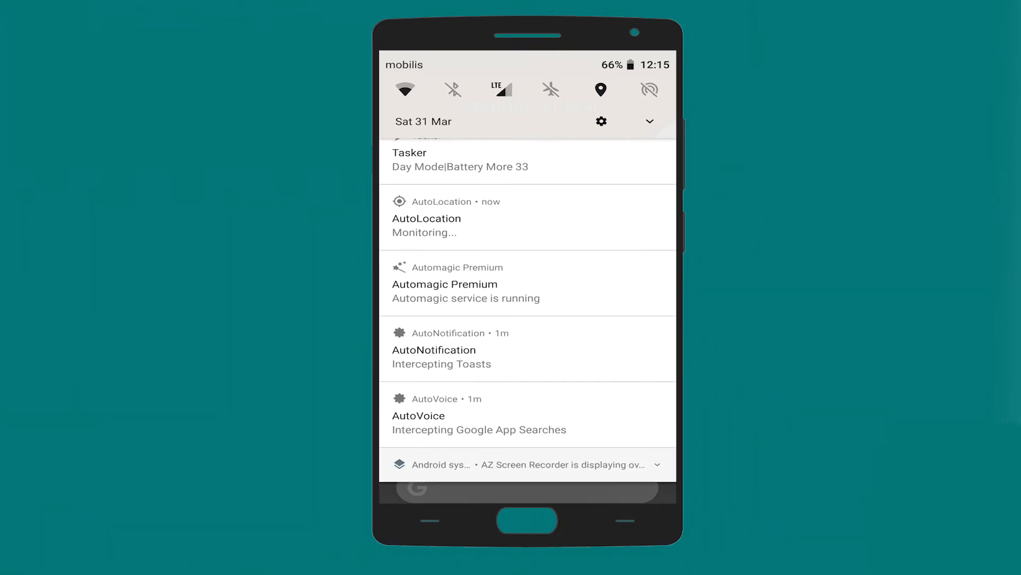
Expand the screen recorder's overlay warning notification and review the rest of the list.
{"action": "left_click", "coordinate": [659, 464]}
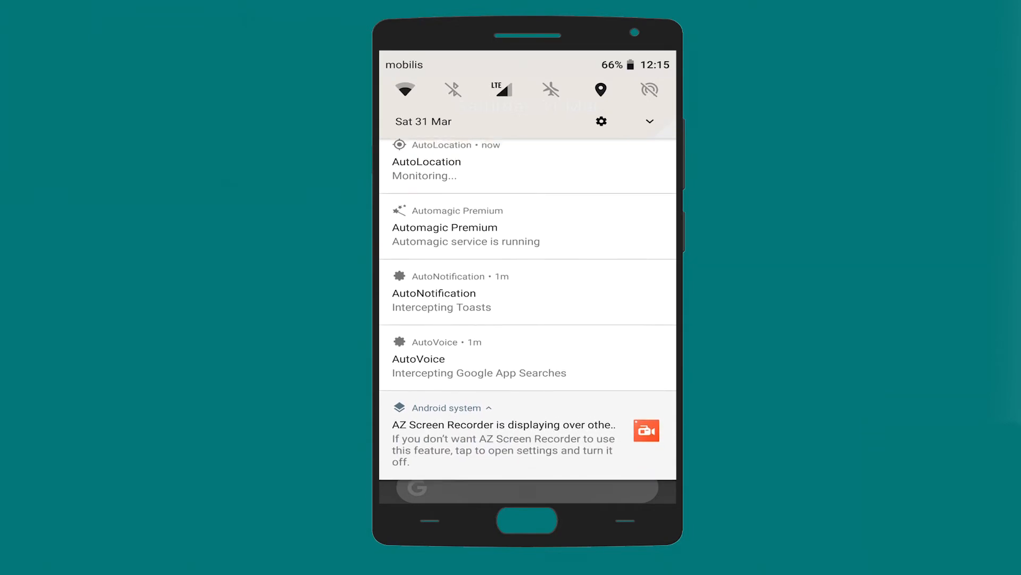
{"action": "scroll", "scroll_direction": "down", "scroll_amount": 3}
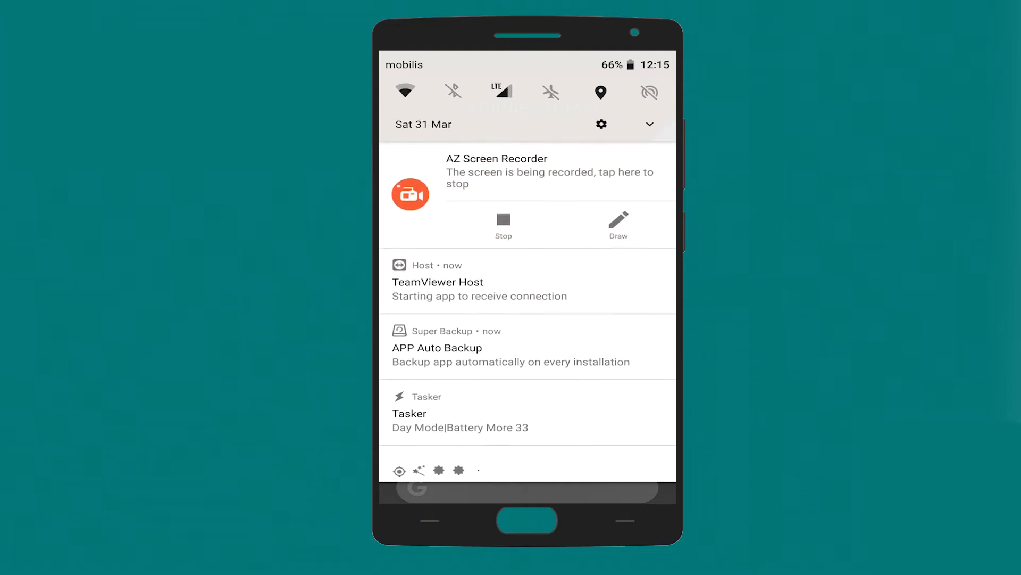
{"action": "scroll", "scroll_direction": "down", "scroll_amount": 3}
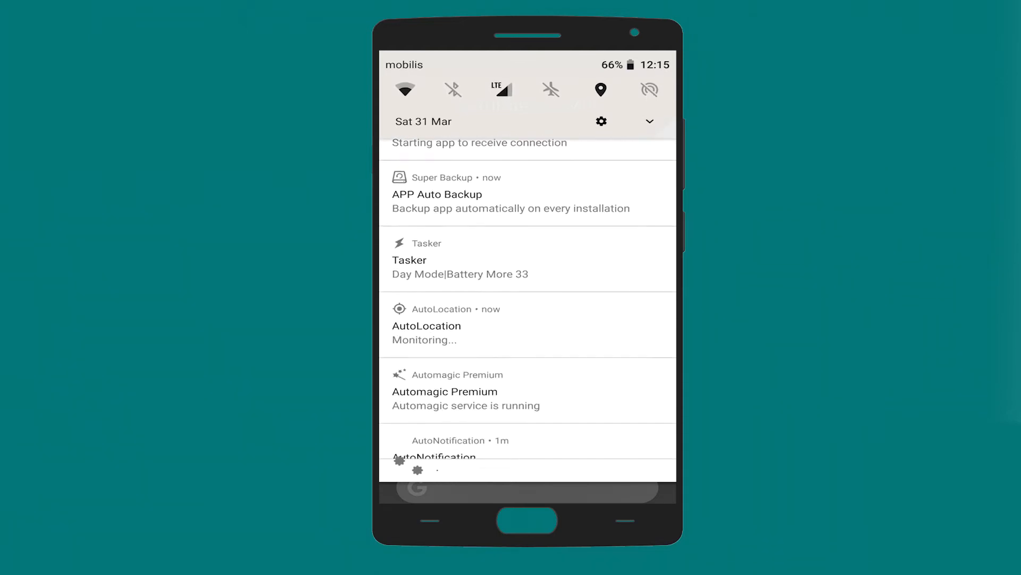
{"action": "scroll", "scroll_direction": "down", "scroll_amount": 3}
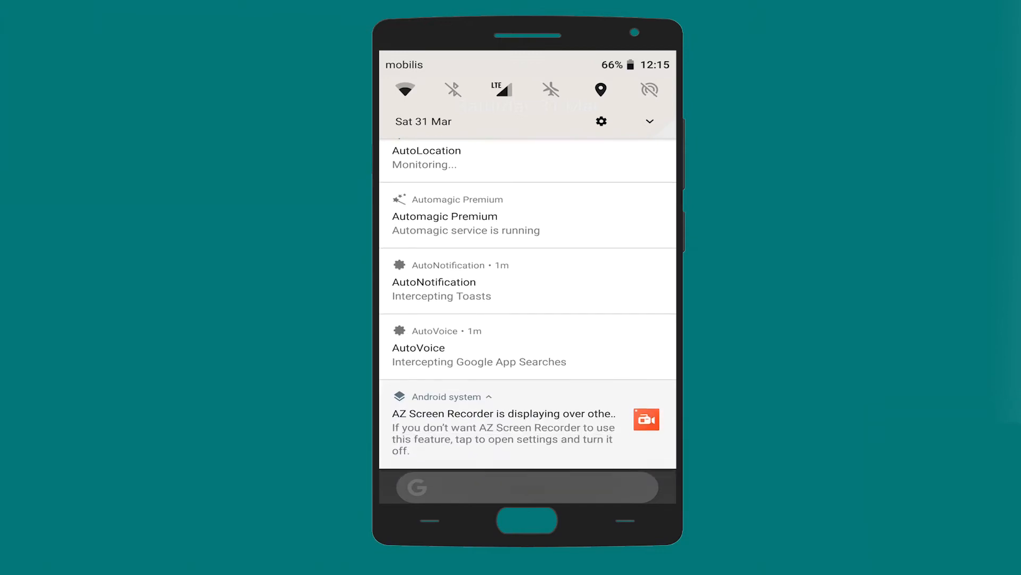
{"action": "scroll", "scroll_direction": "down", "scroll_amount": 3}
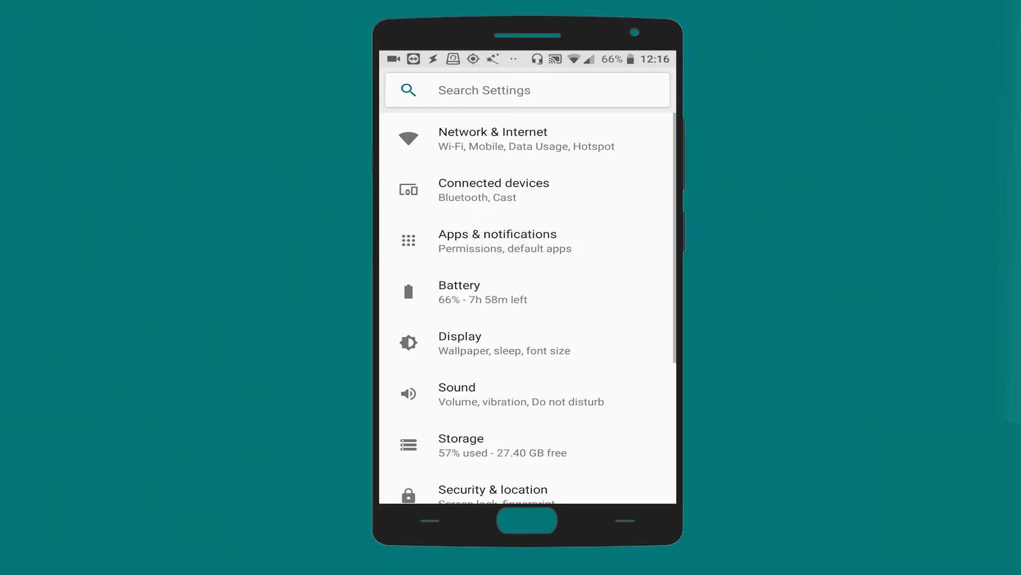
Switch Tasker's app notifications off and back on, then back out of Settings.
{"action": "left_click", "coordinate": [497, 234]}
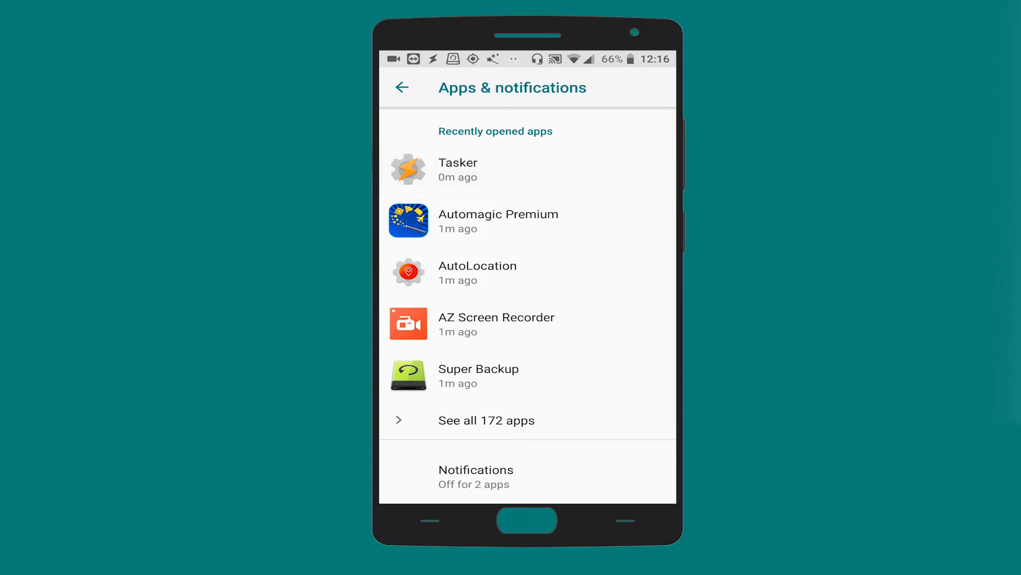
{"action": "left_click", "coordinate": [458, 169]}
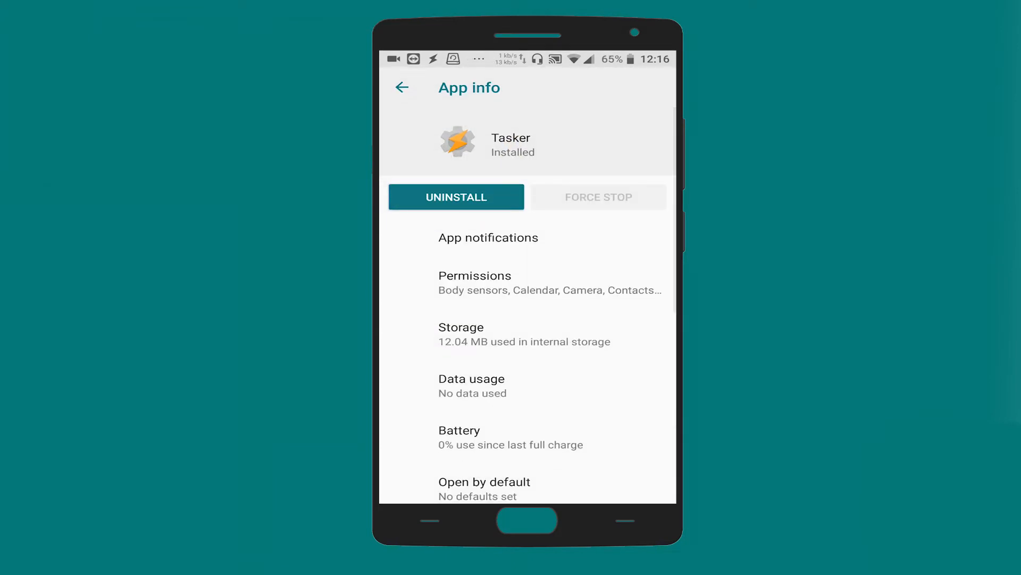
{"action": "left_click", "coordinate": [488, 237]}
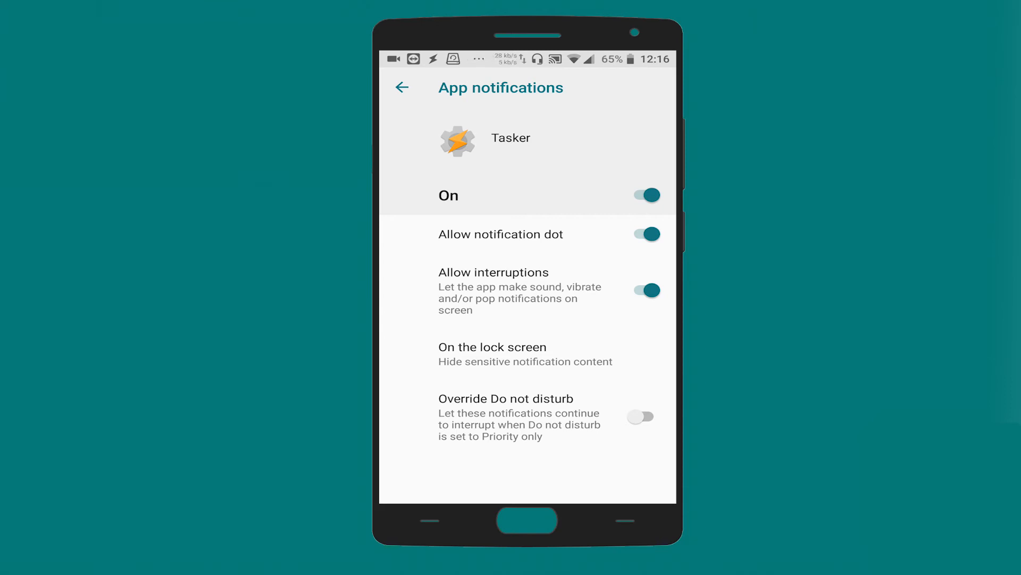
{"action": "left_click", "coordinate": [645, 194]}
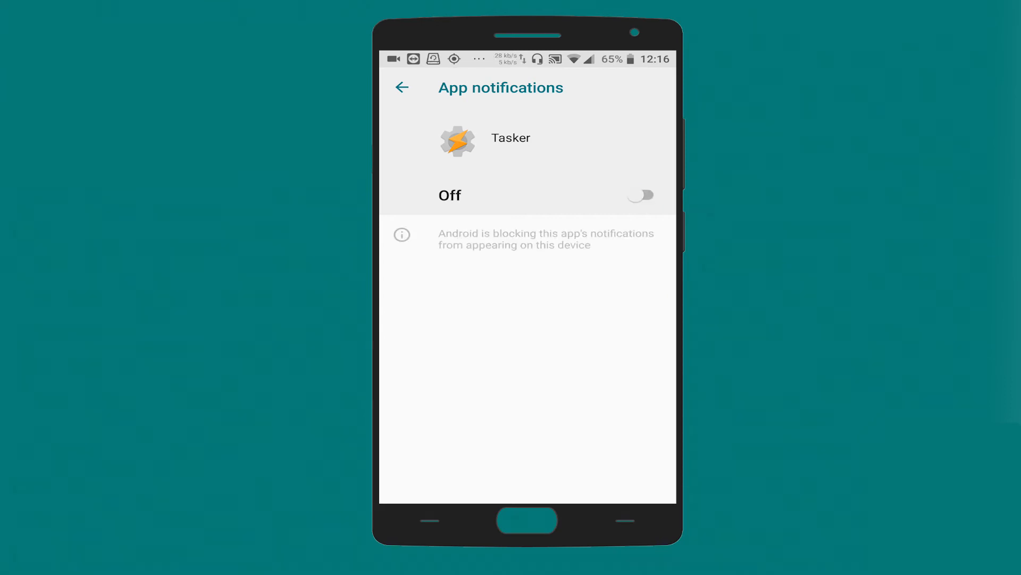
{"action": "left_click", "coordinate": [641, 195]}
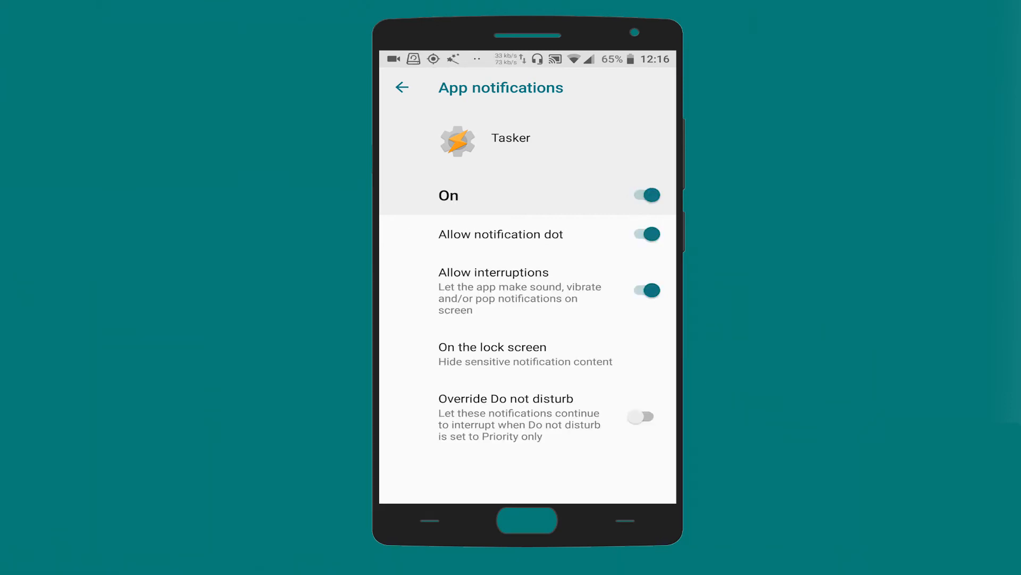
{"action": "left_click", "coordinate": [402, 87]}
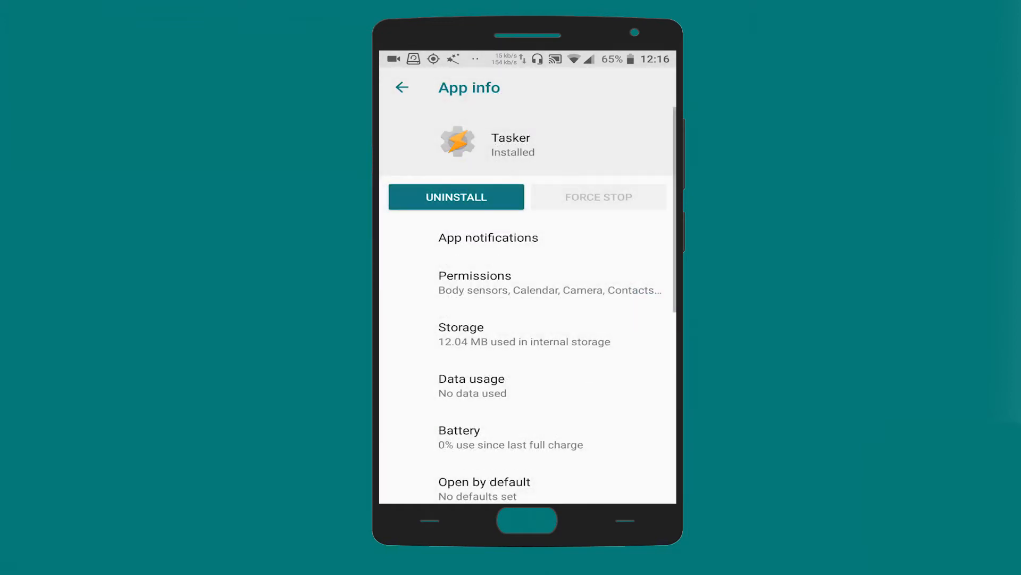
{"action": "left_click", "coordinate": [401, 87]}
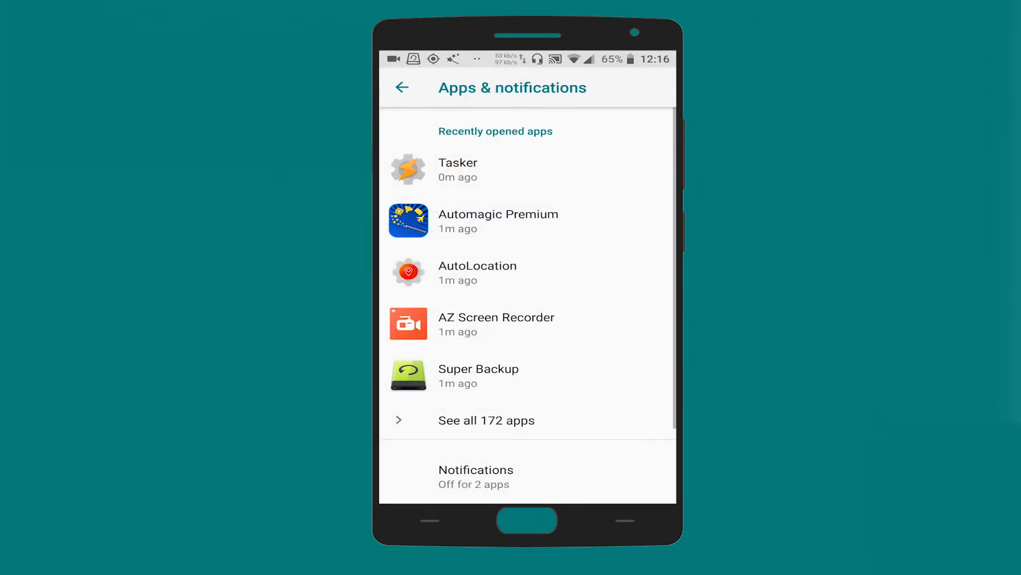
{"action": "left_click", "coordinate": [403, 88]}
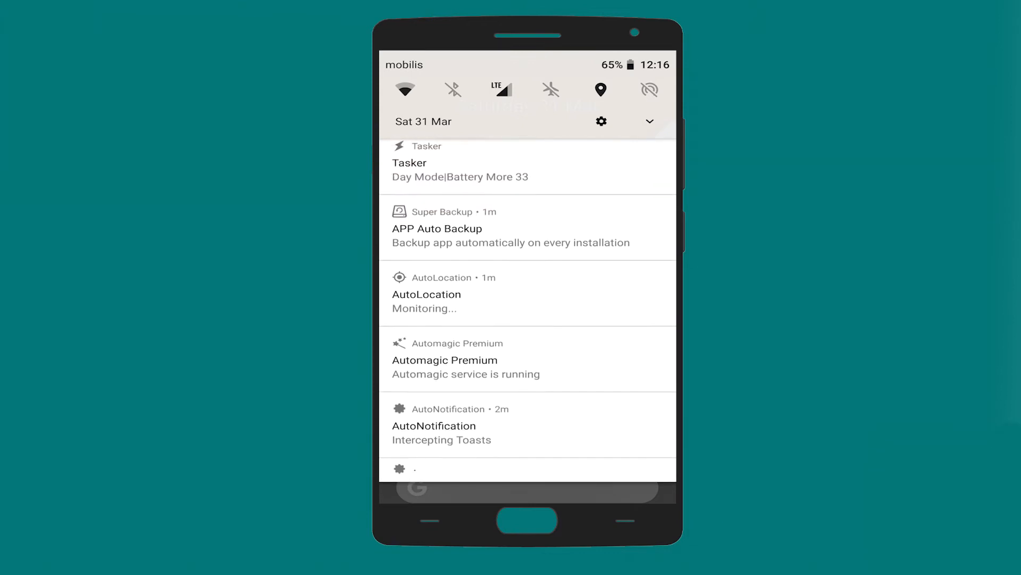
Scroll the remaining notifications, then launch AutoNotification from the home screen folder.
{"action": "scroll", "scroll_direction": "down", "scroll_amount": 3}
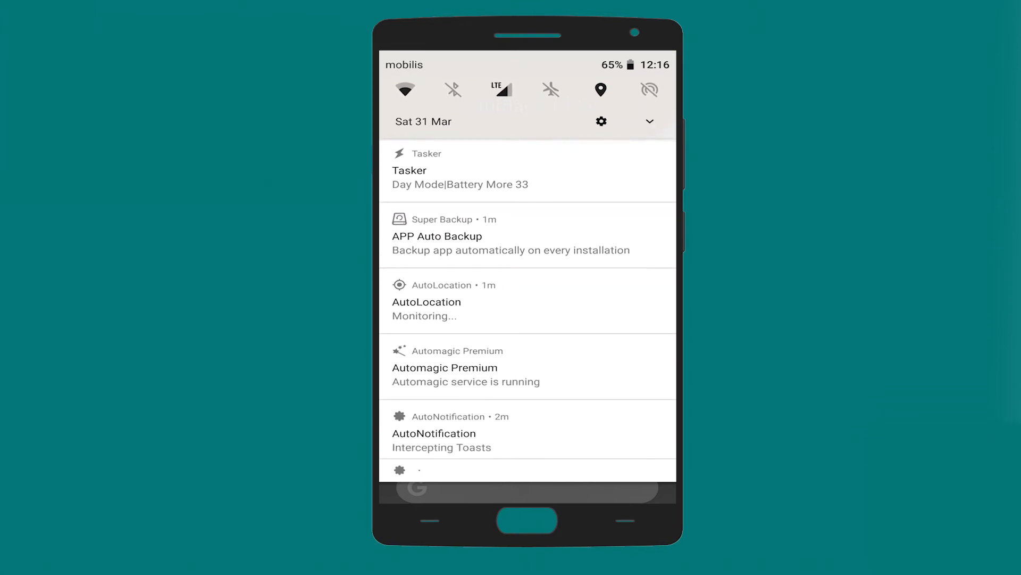
{"action": "scroll", "scroll_direction": "down", "scroll_amount": 3}
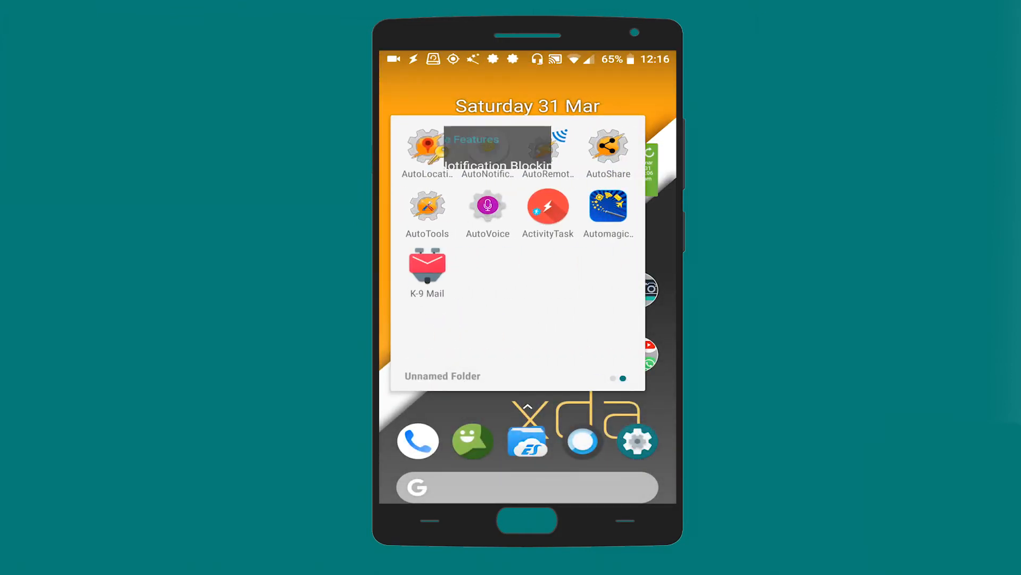
{"action": "left_click", "coordinate": [487, 153]}
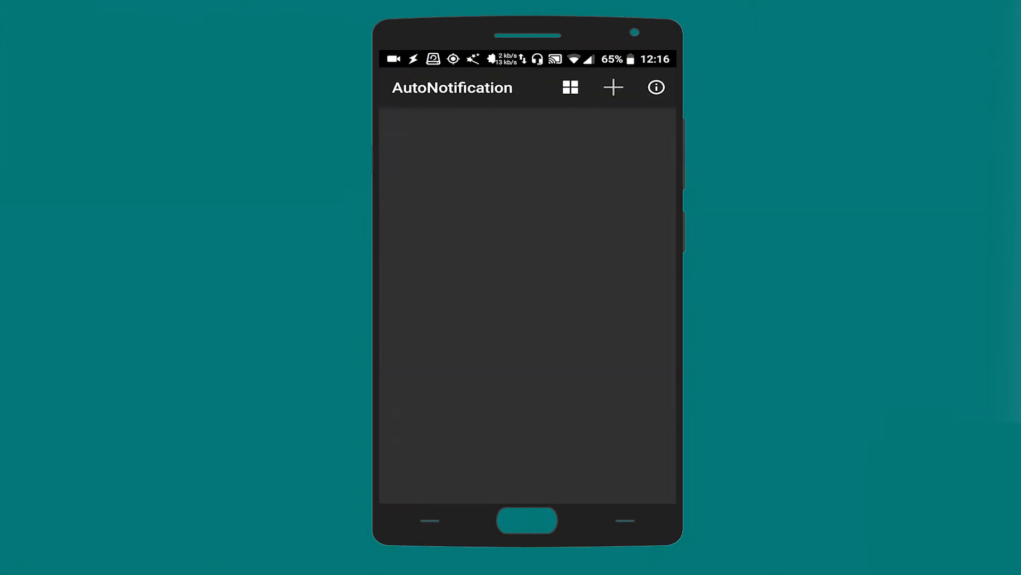
Create a block filter for the AutoLocation persistent notification.
{"action": "left_click", "coordinate": [613, 87]}
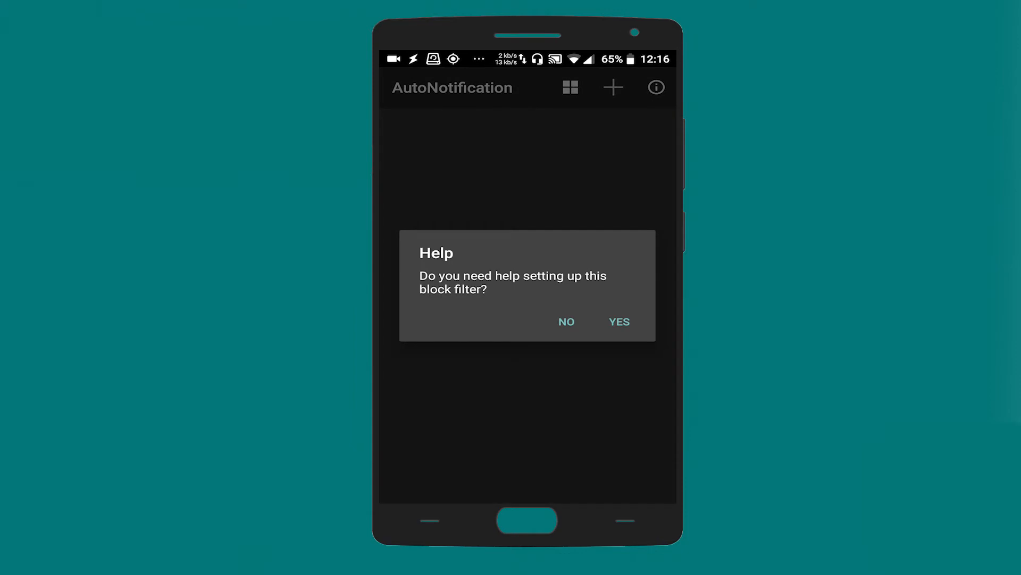
{"action": "left_click", "coordinate": [619, 321]}
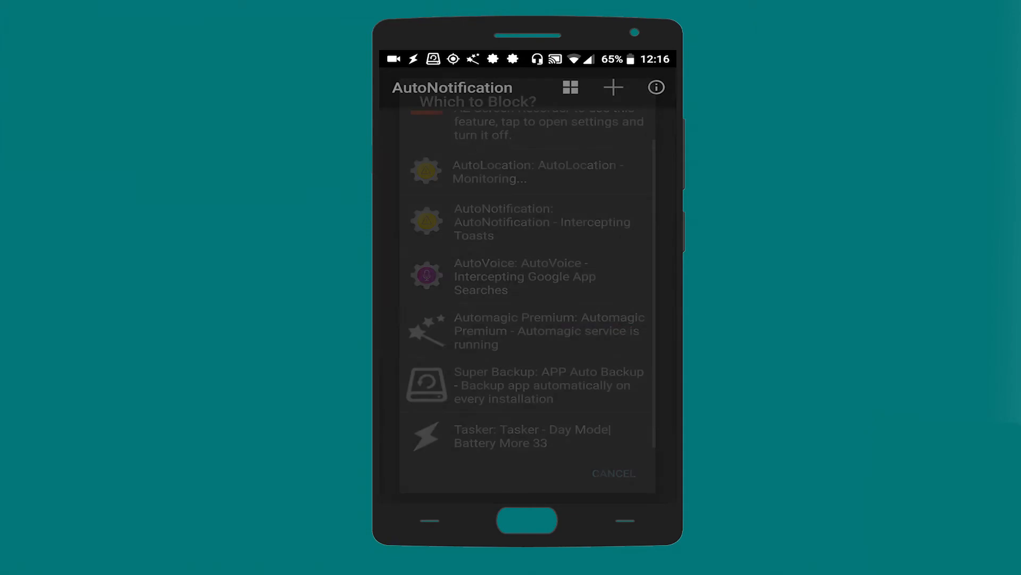
{"action": "left_click", "coordinate": [526, 171]}
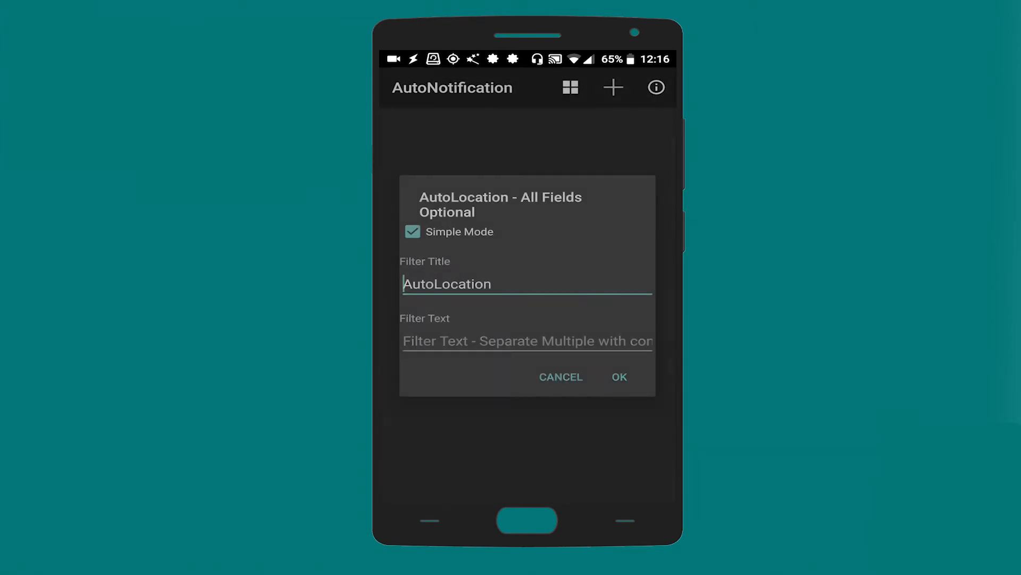
{"action": "left_click", "coordinate": [619, 377]}
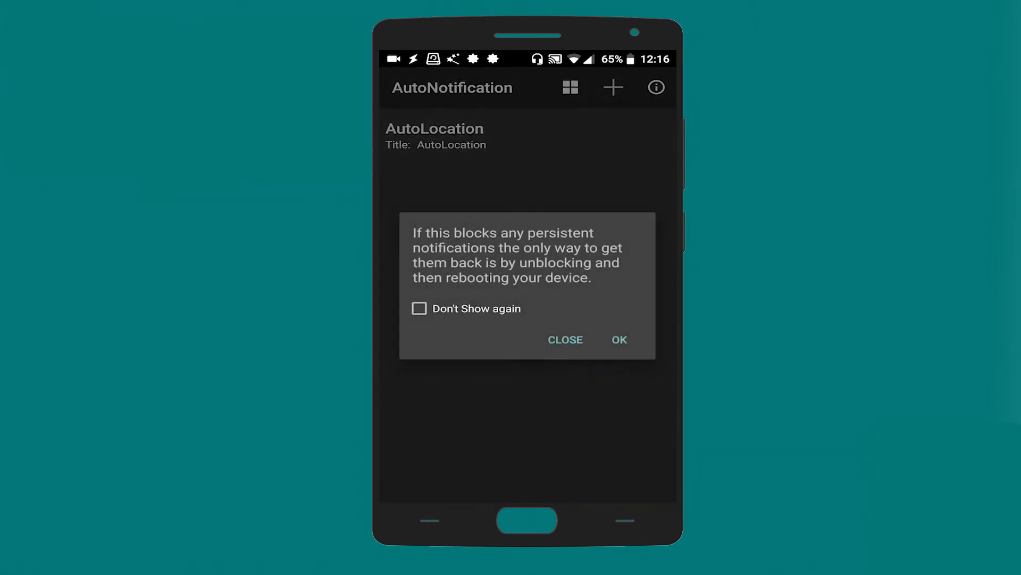
{"action": "left_click", "coordinate": [618, 339]}
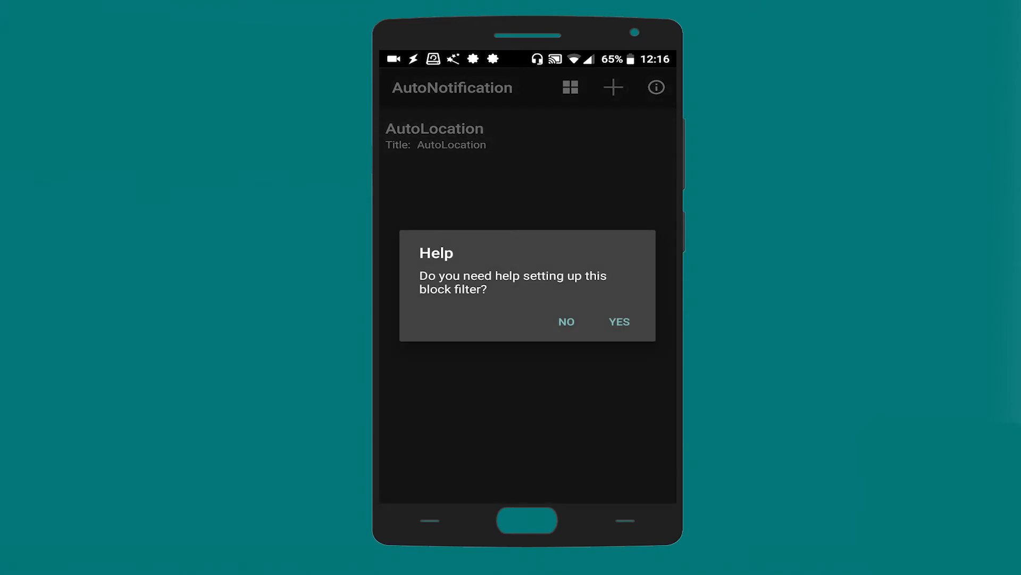
Add a title-matched block filter for the AutoNotification notification.
{"action": "left_click", "coordinate": [617, 322]}
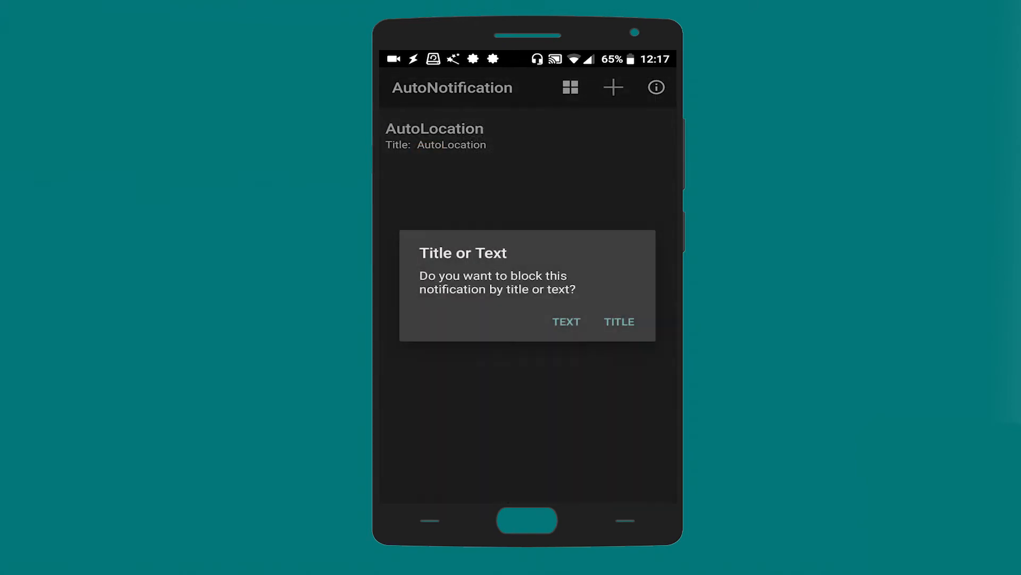
{"action": "left_click", "coordinate": [618, 322]}
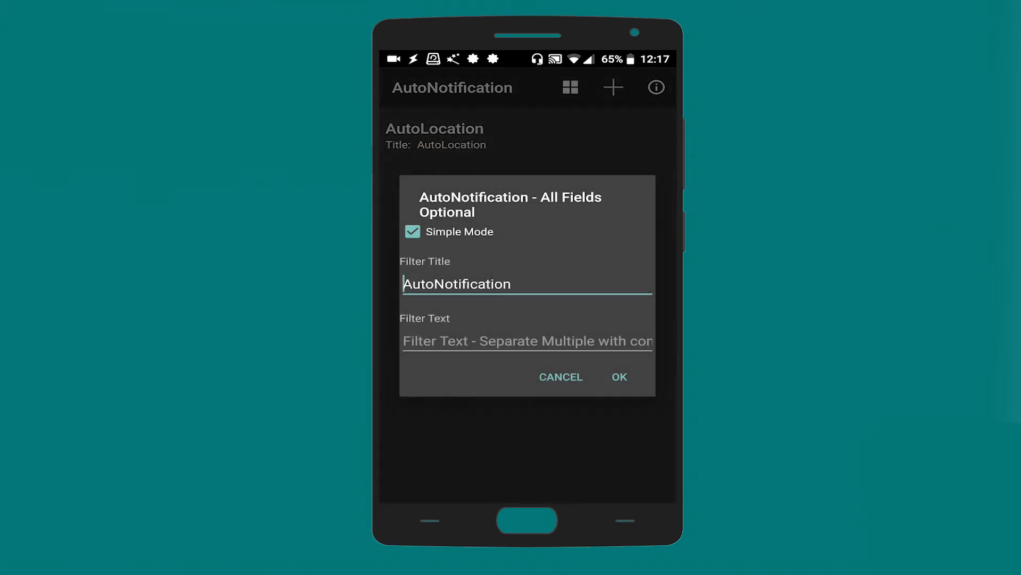
{"action": "left_click", "coordinate": [617, 377]}
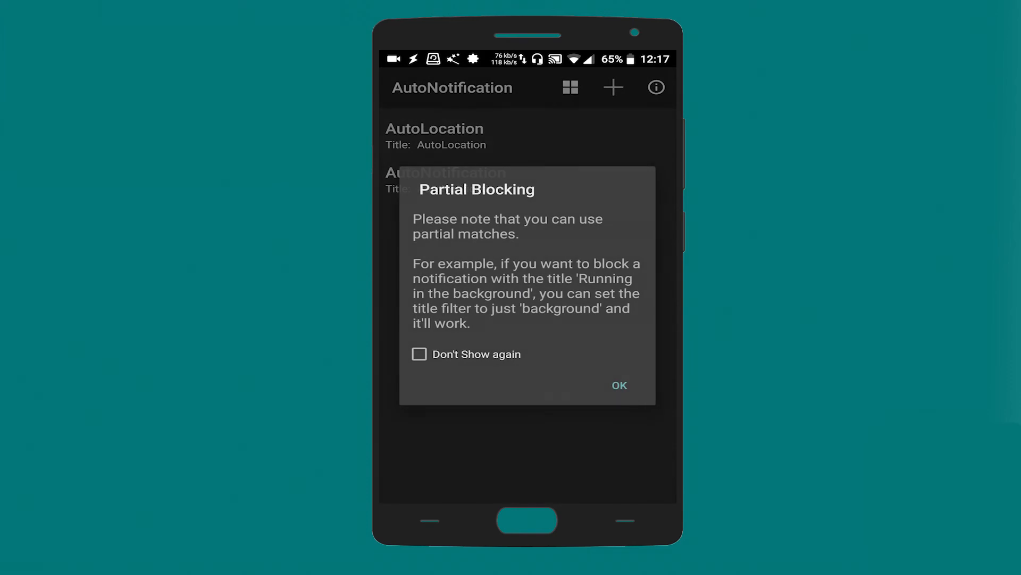
{"action": "left_click", "coordinate": [618, 386]}
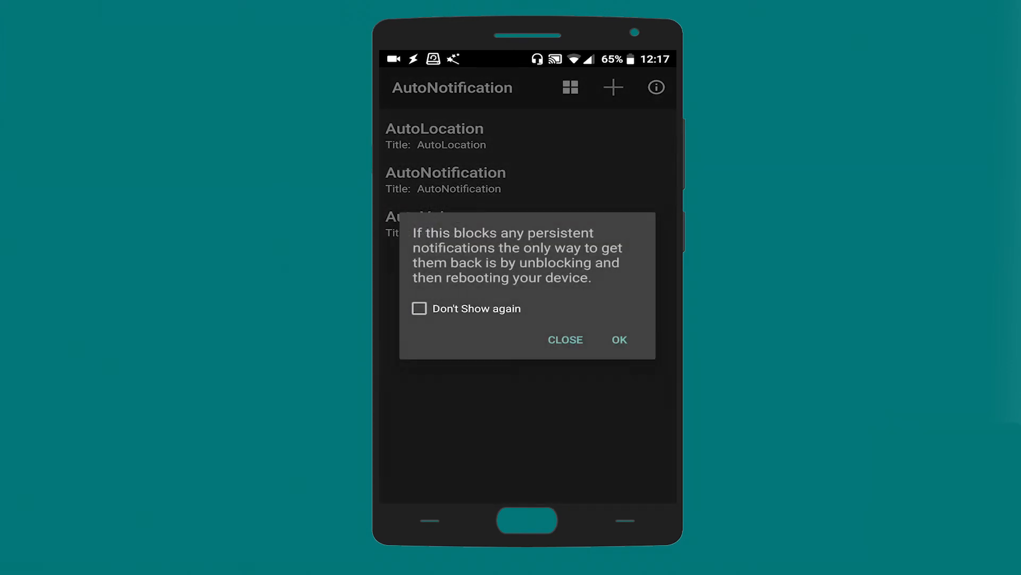
{"action": "left_click", "coordinate": [618, 339]}
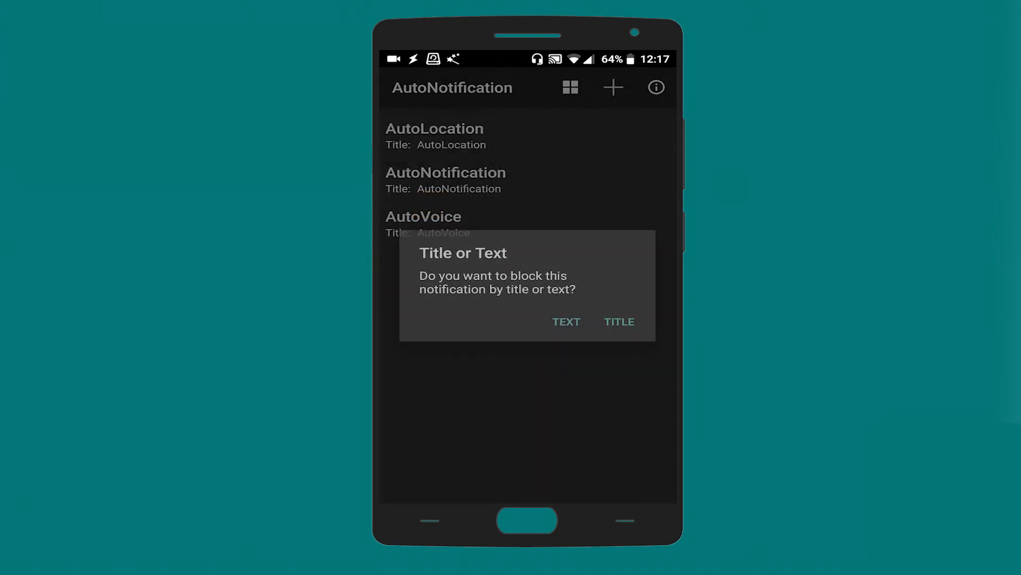
Add a title-matched block filter for Super Backup's auto-backup notification.
{"action": "left_click", "coordinate": [618, 322]}
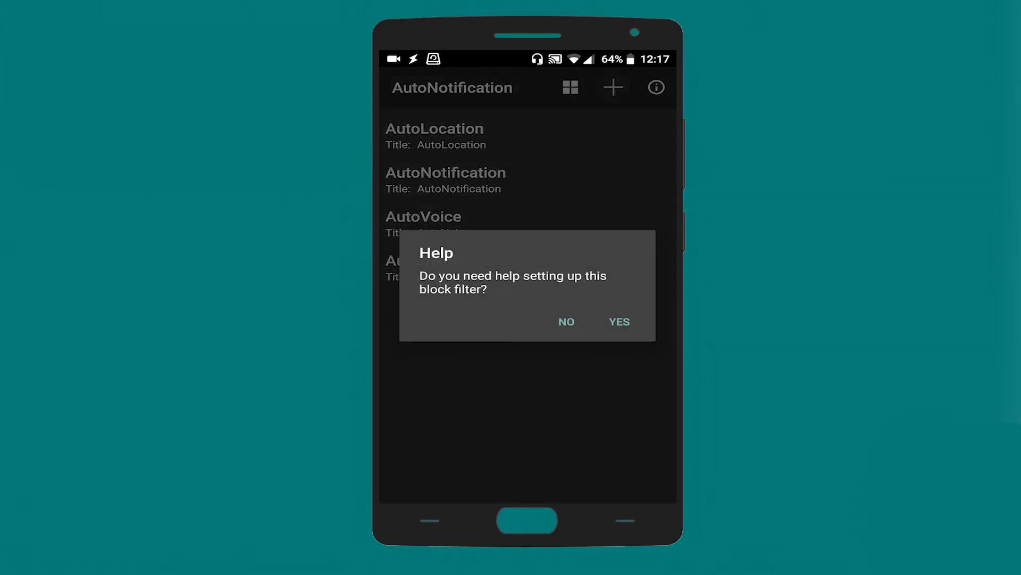
{"action": "left_click", "coordinate": [617, 321]}
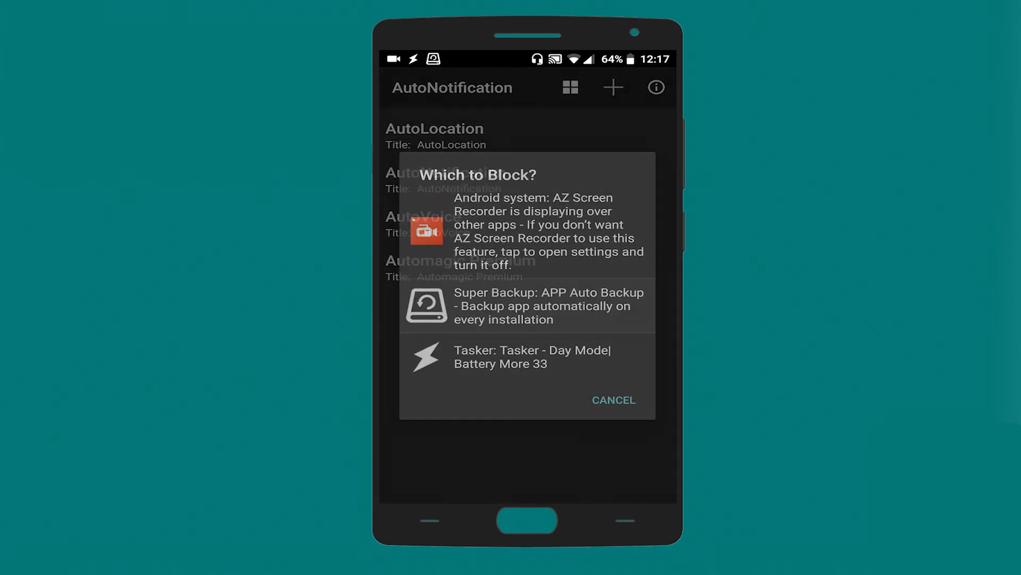
{"action": "left_click", "coordinate": [549, 305]}
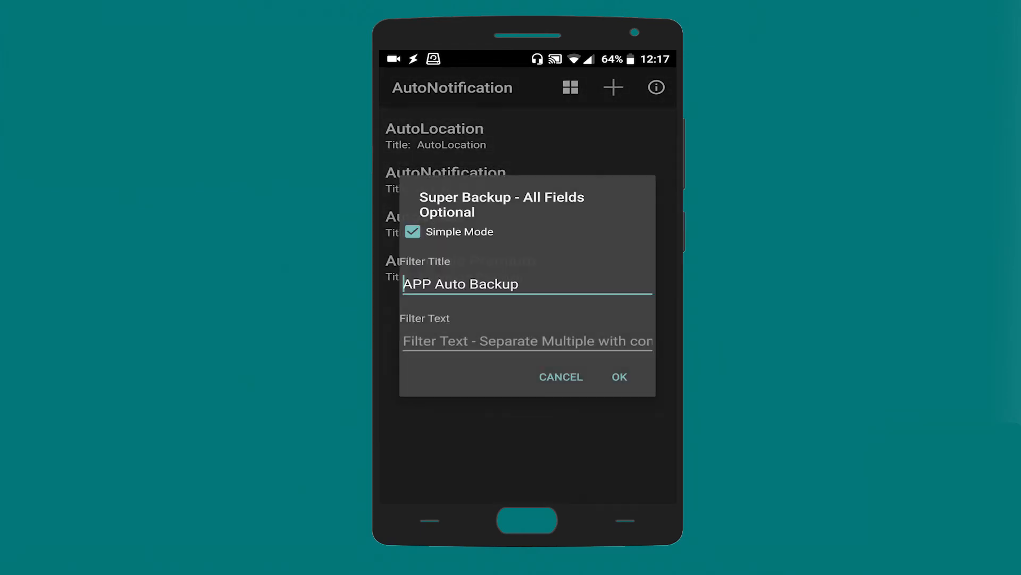
{"action": "left_click", "coordinate": [618, 376]}
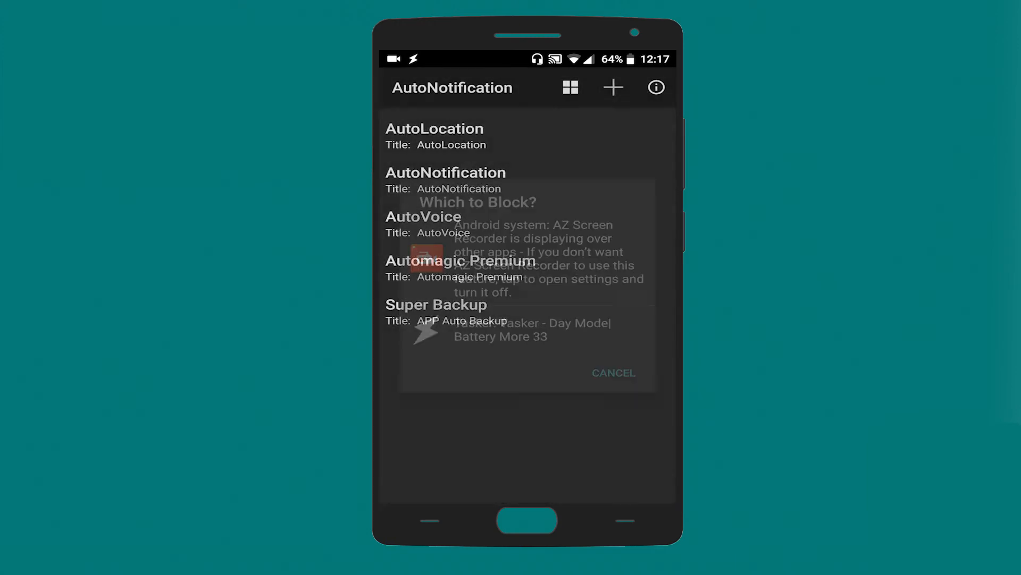
{"action": "left_click", "coordinate": [611, 373]}
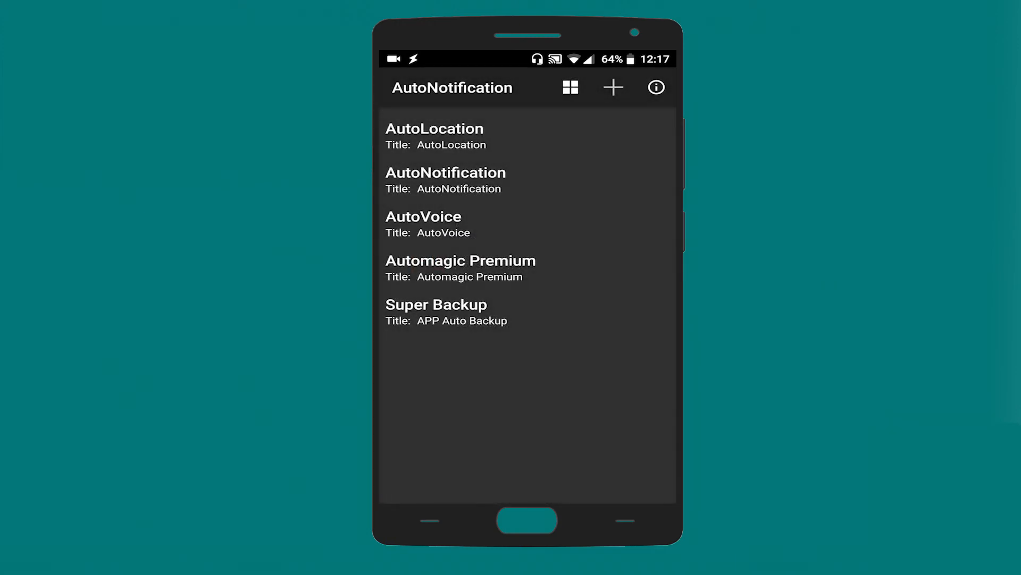
{"action": "left_click", "coordinate": [611, 87]}
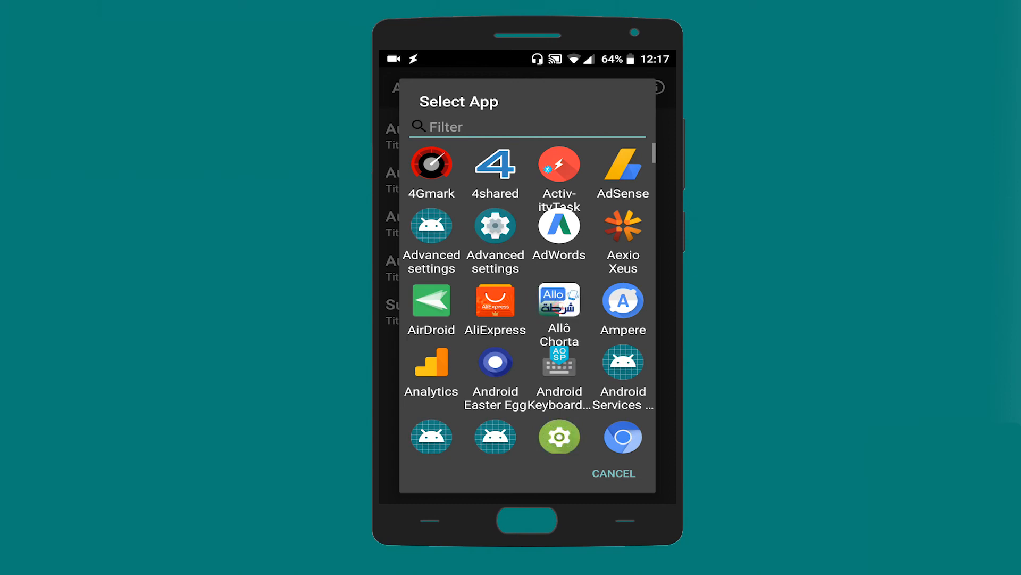
Cancel the Select App dialog without adding another filter.
{"action": "left_click", "coordinate": [613, 473]}
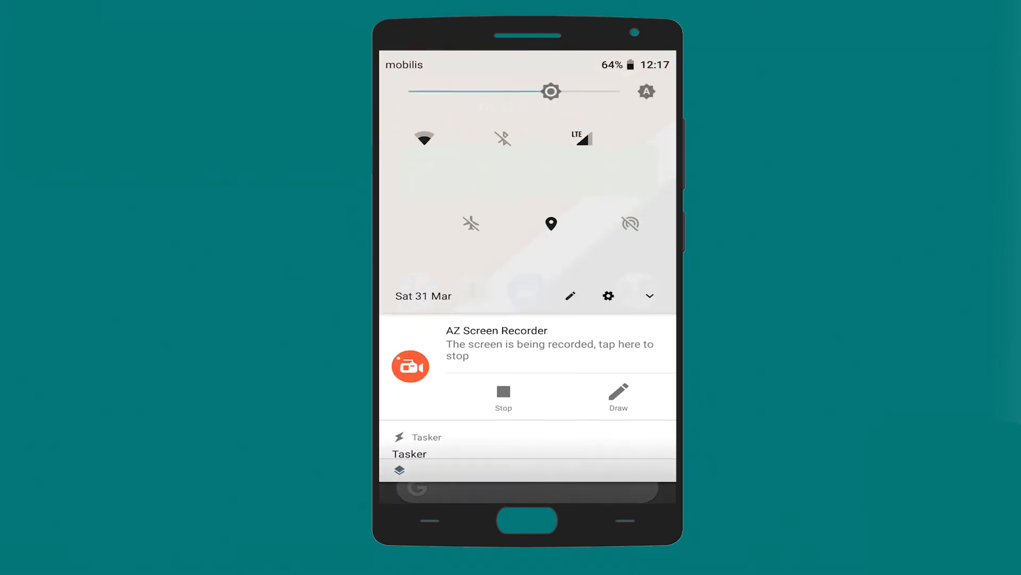
Expand the quick settings panel and swipe through its tile pages.
{"action": "left_click", "coordinate": [649, 295]}
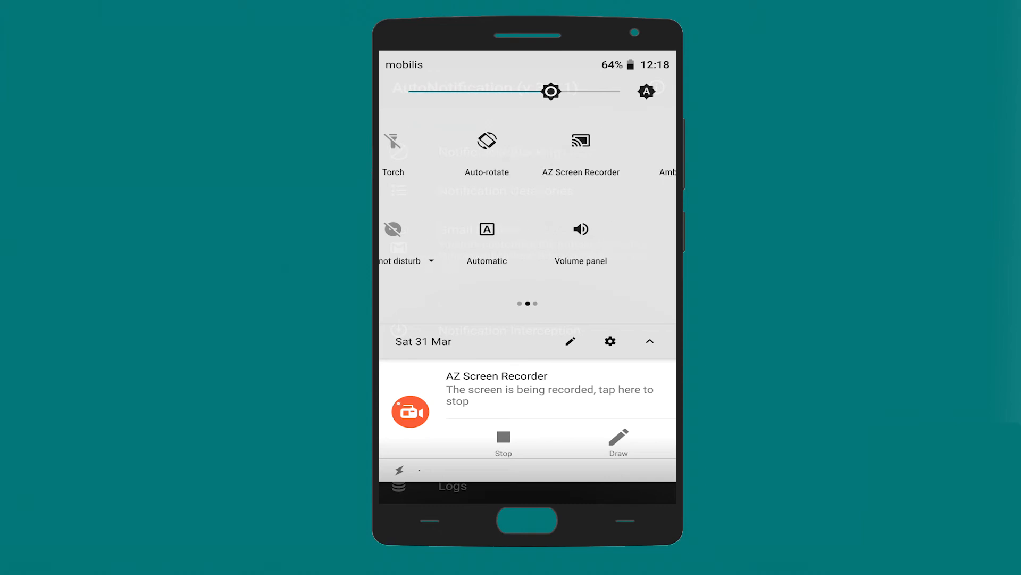
{"action": "scroll", "scroll_direction": "left", "scroll_amount": 3}
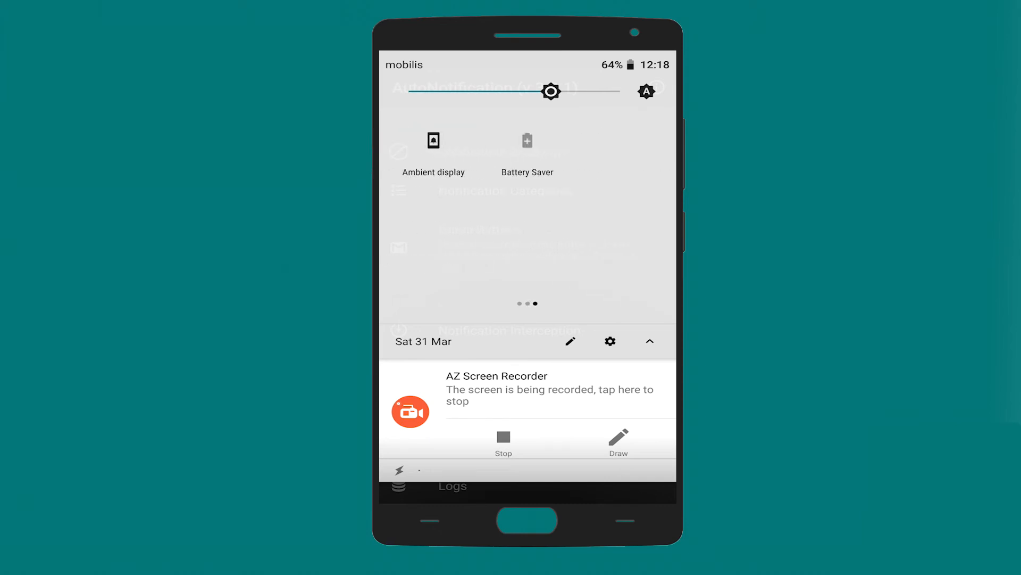
{"action": "scroll", "scroll_direction": "left", "scroll_amount": 3}
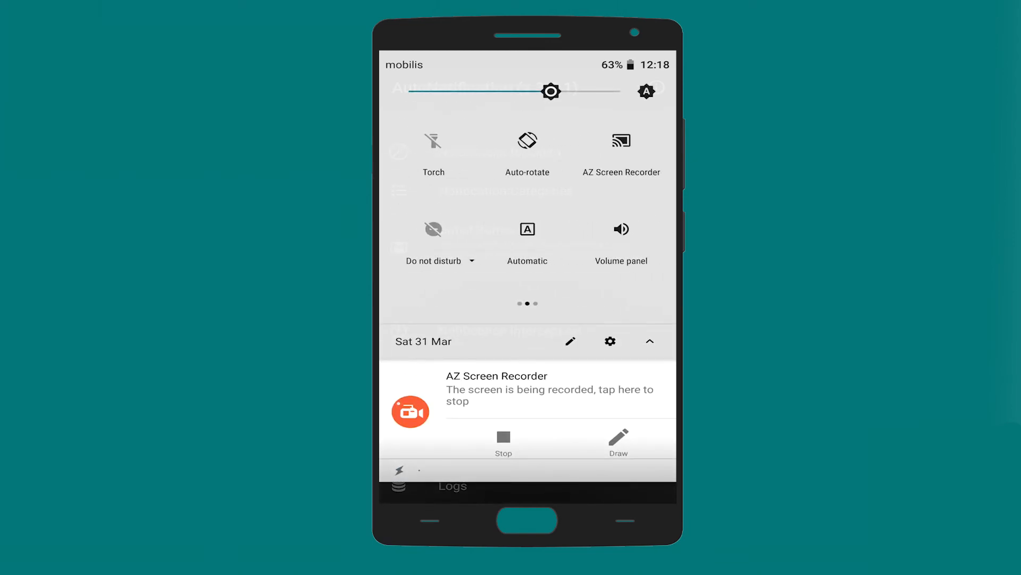
{"action": "scroll", "scroll_direction": "left", "scroll_amount": 3}
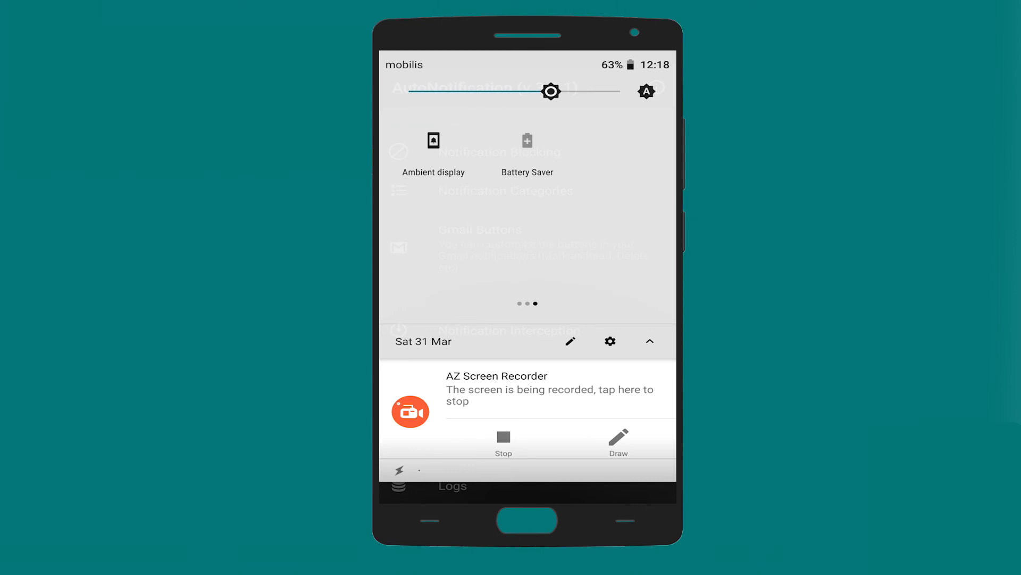